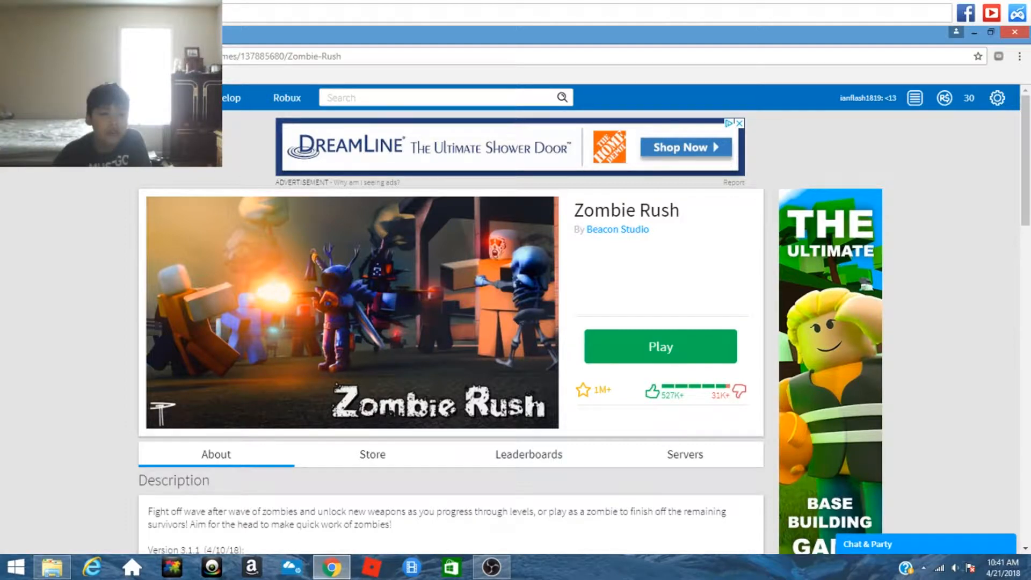
mouse_move(351, 119)
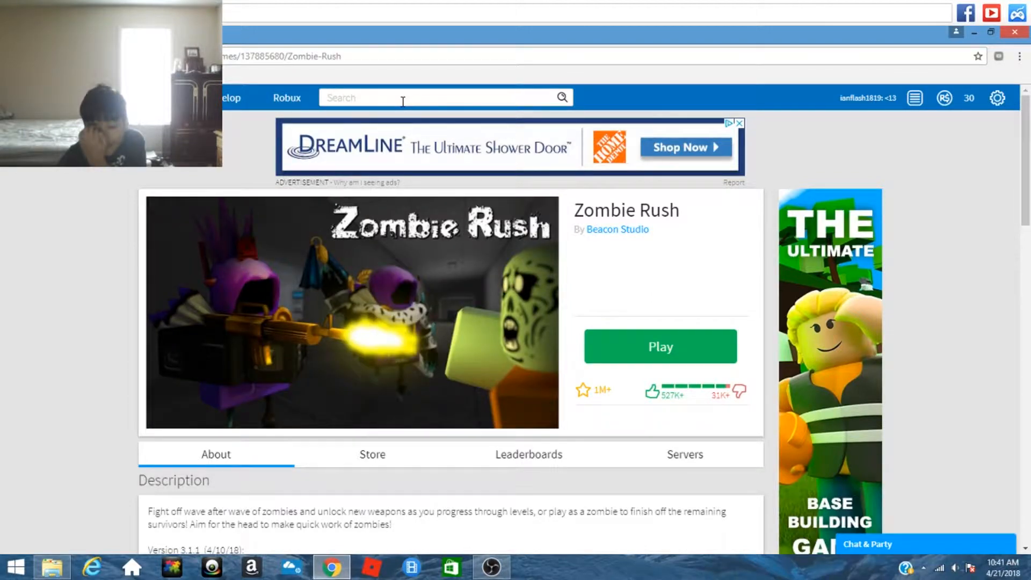
Go to the Roblox home page, dismiss the Builders Club renewal popup, and scroll the game lists.
scroll("down", 3)
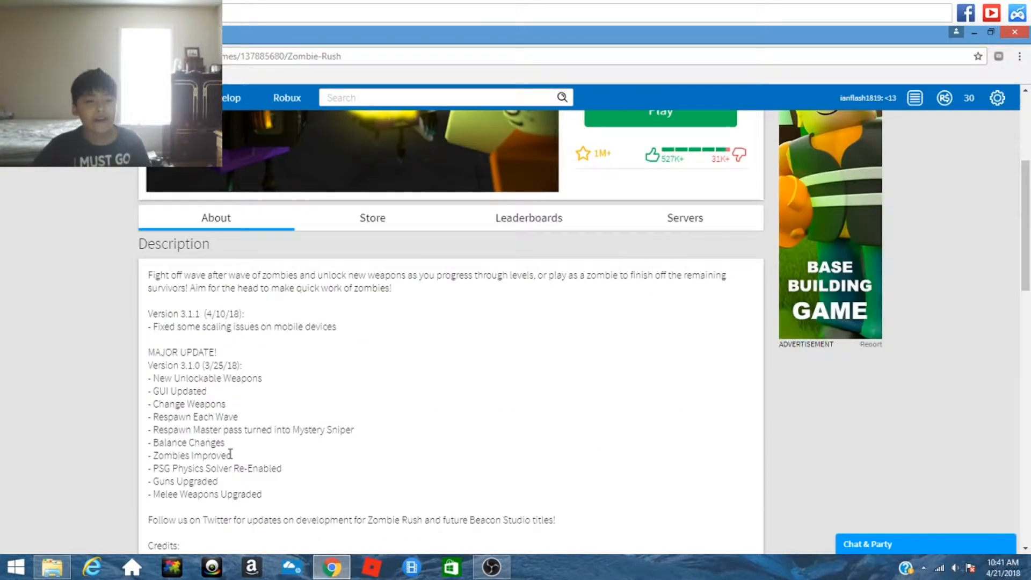
scroll("up", 3)
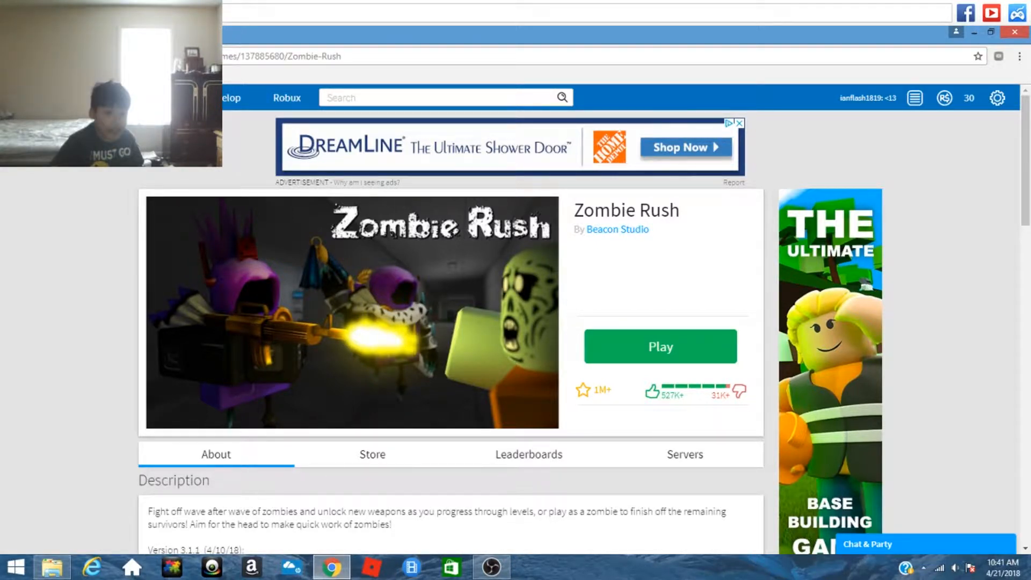
left_click(659, 347)
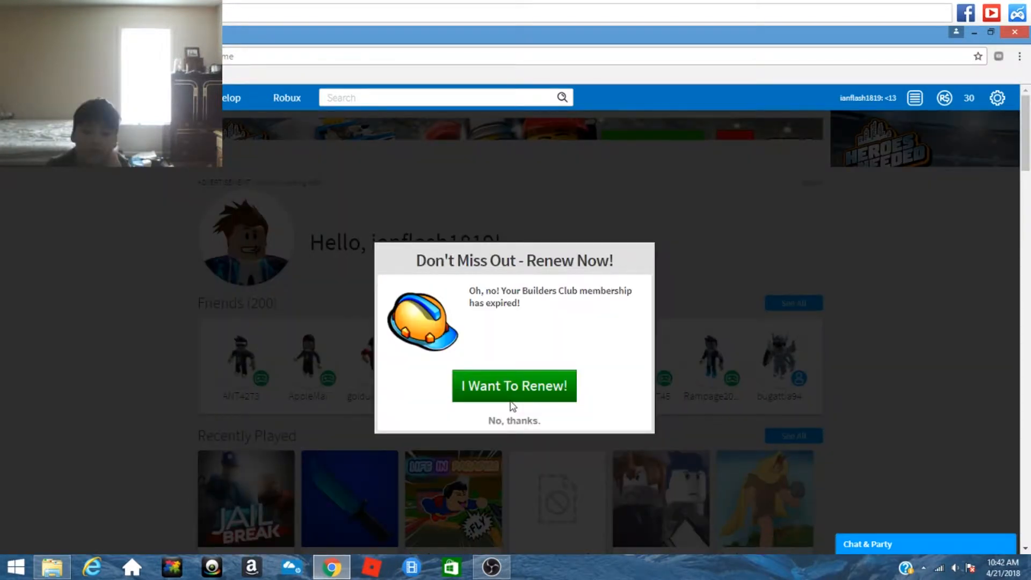
left_click(514, 420)
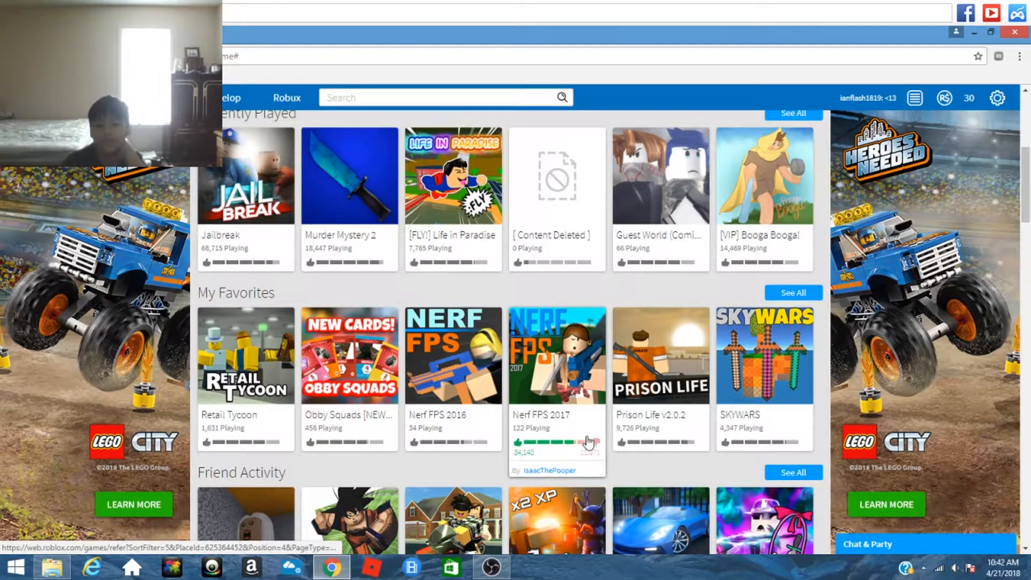
scroll("down", 3)
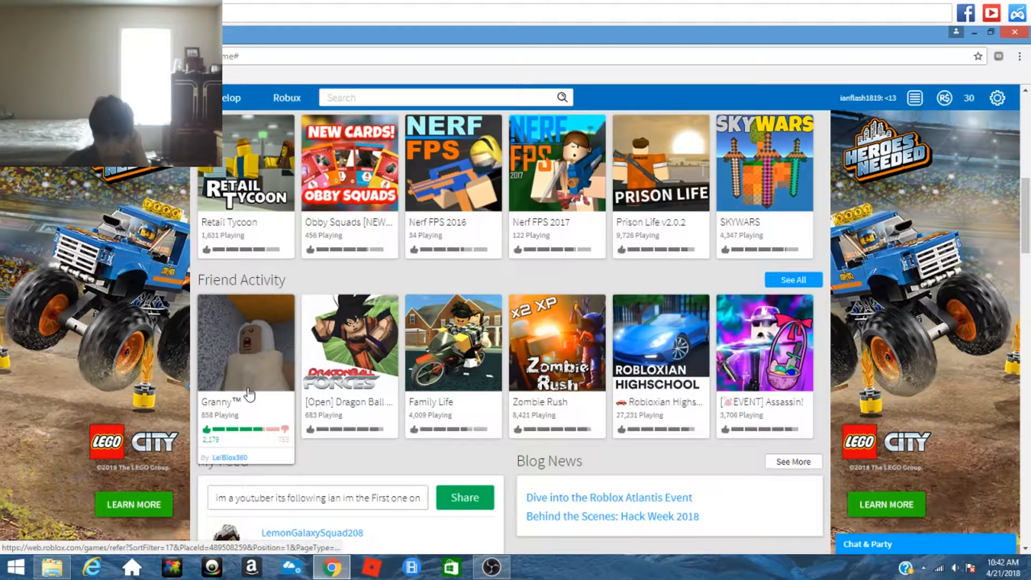